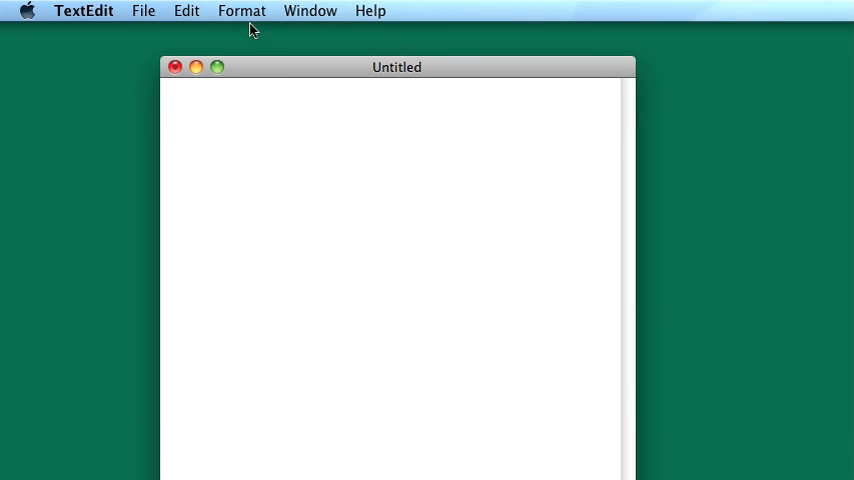
pyautogui.moveTo(252, 62)
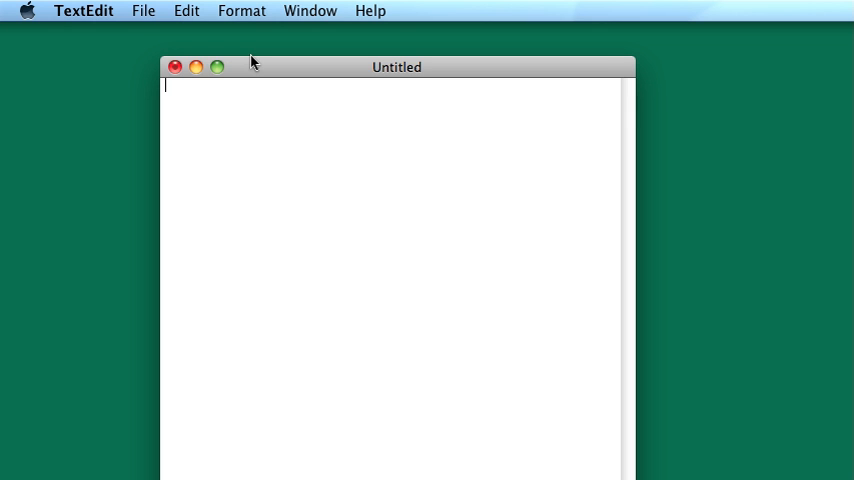
pyautogui.moveTo(256, 69)
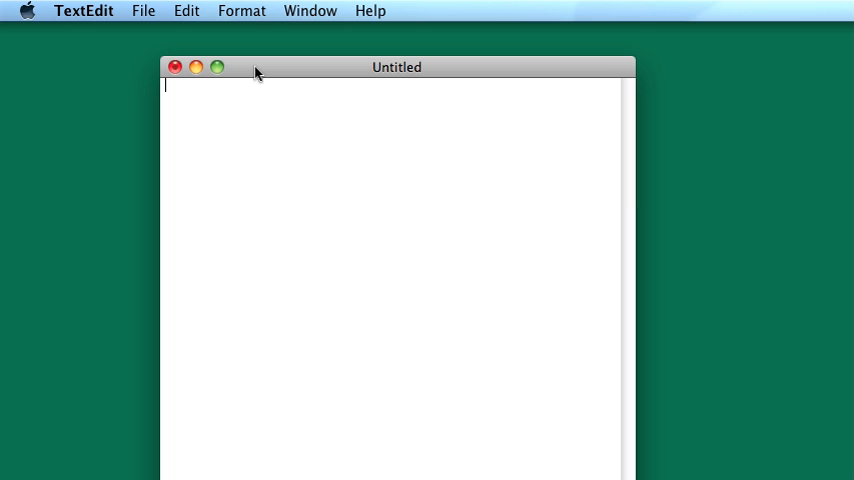
# Raise the empty document window and keep it in plain text after toggling rich text
pyautogui.moveTo(256, 67); pyautogui.dragTo(251, 55)
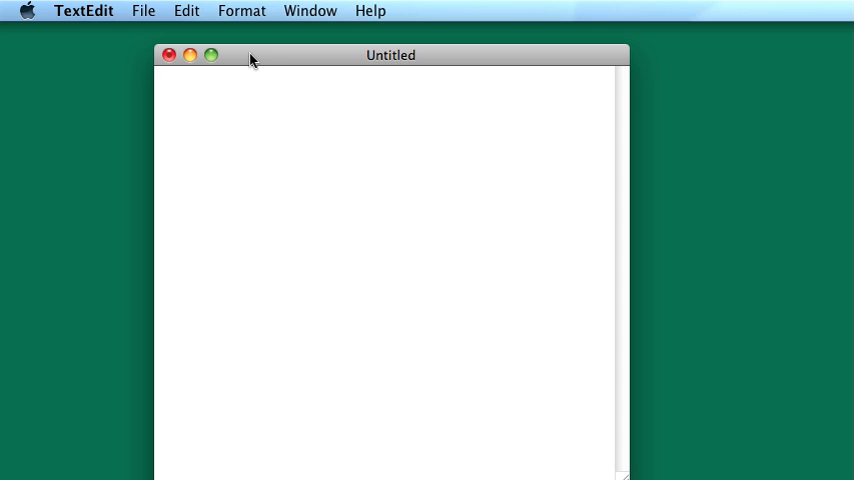
pyautogui.click(160, 75)
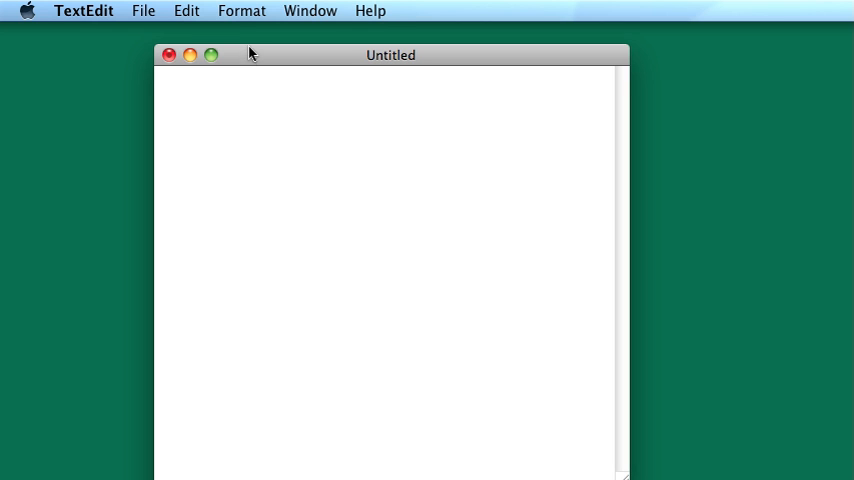
pyautogui.click(241, 11)
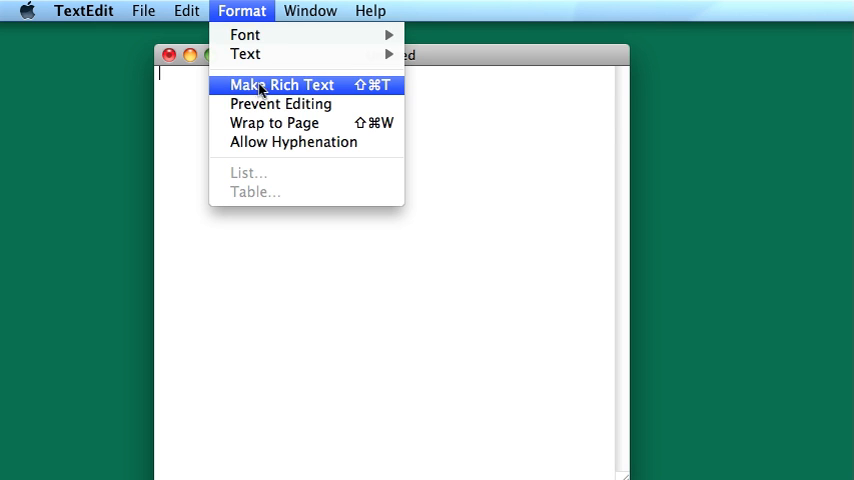
pyautogui.click(281, 84)
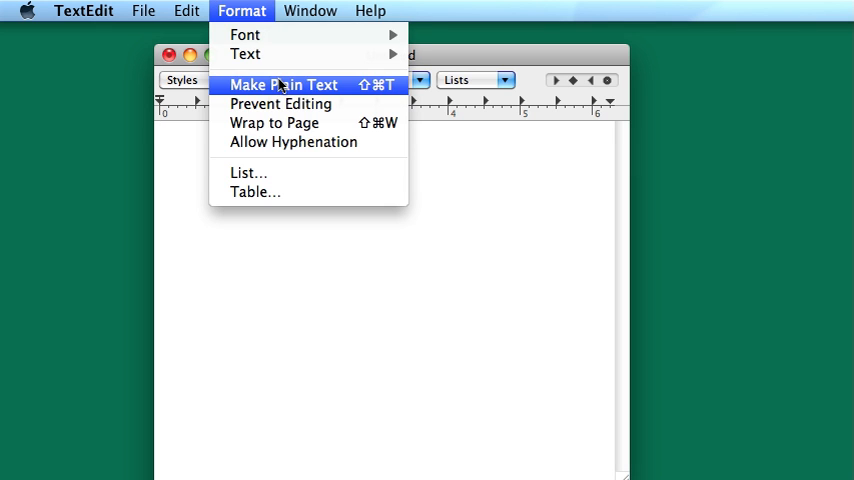
pyautogui.click(283, 84)
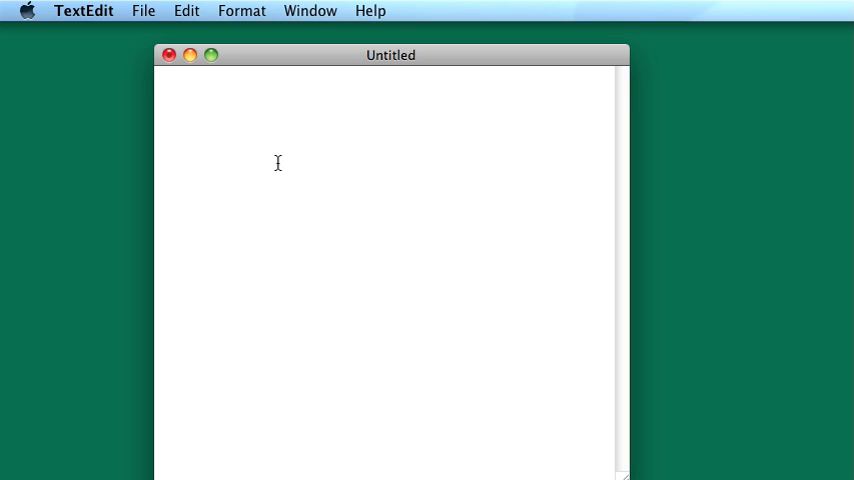
pyautogui.click(159, 73)
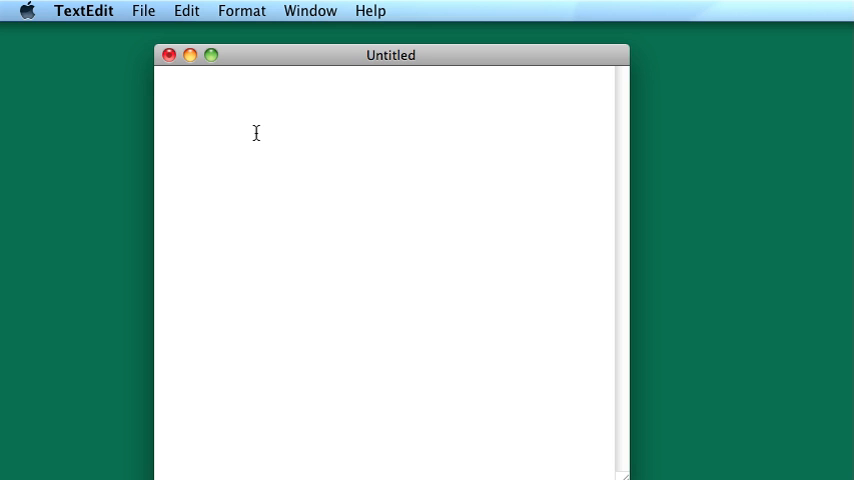
# Type the Hello World program from #include <iostream> to return 0, and select it all
pyautogui.write('#include <iostream>')
pyautogui.write('using namespace st')
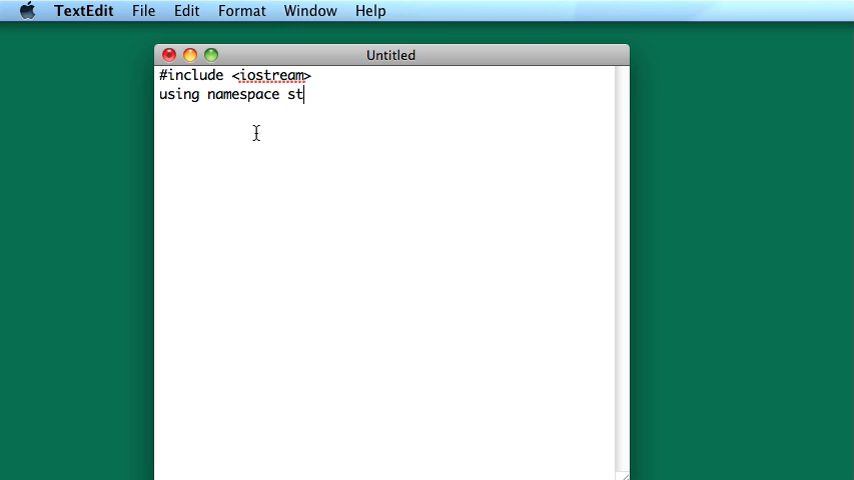
pyautogui.write('d;')
pyautogui.write('int main(')
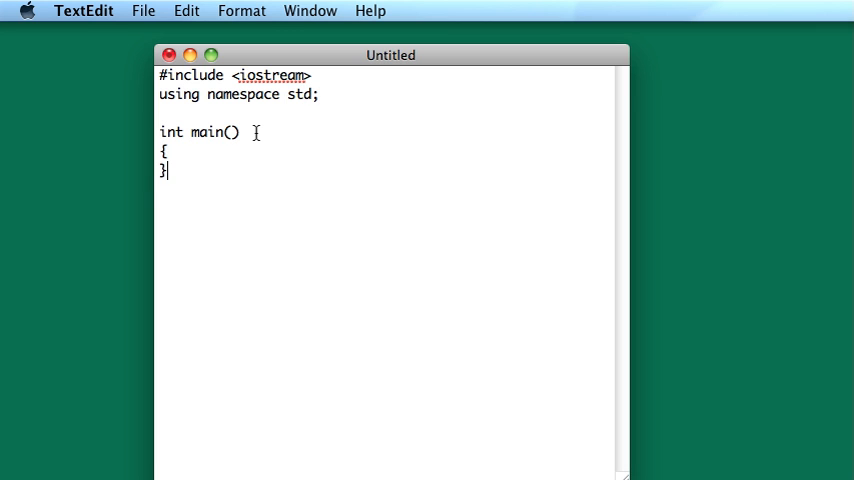
pyautogui.write('cout << "')
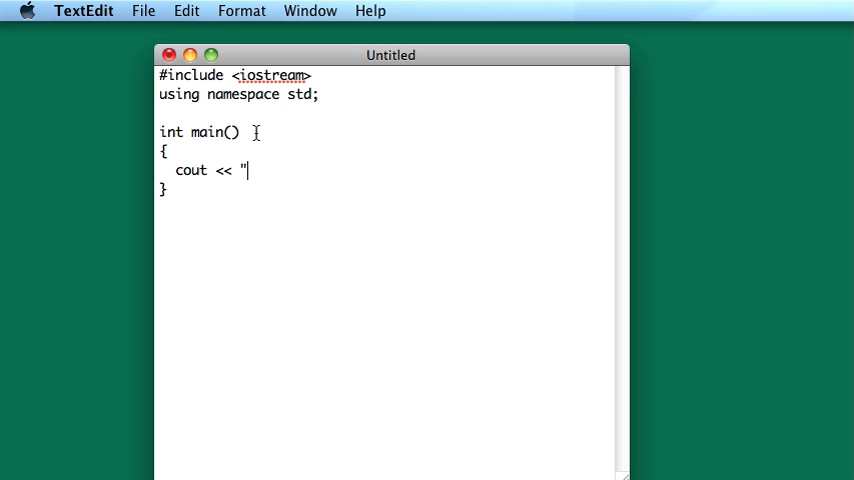
pyautogui.write('Hello W')
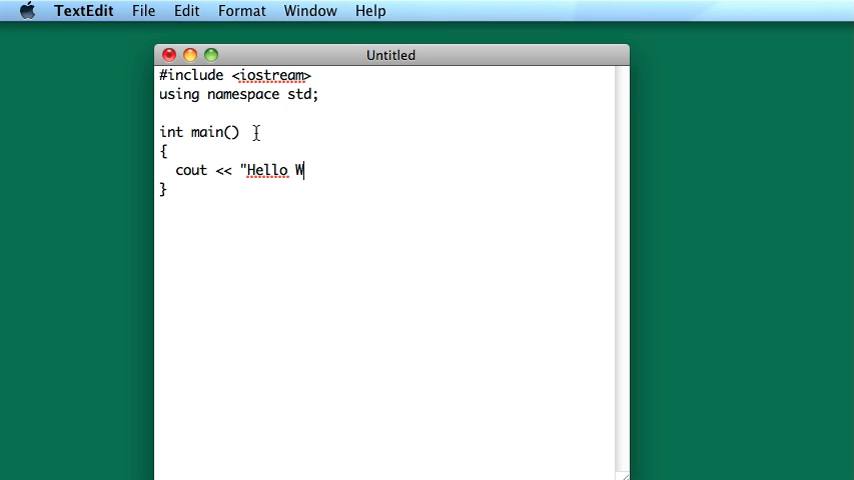
pyautogui.write('orld!" << endl;')
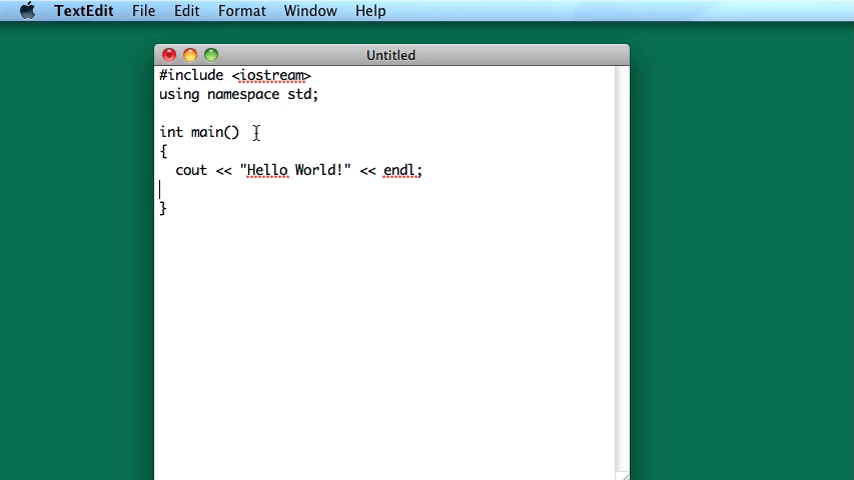
pyautogui.write('return 0;')
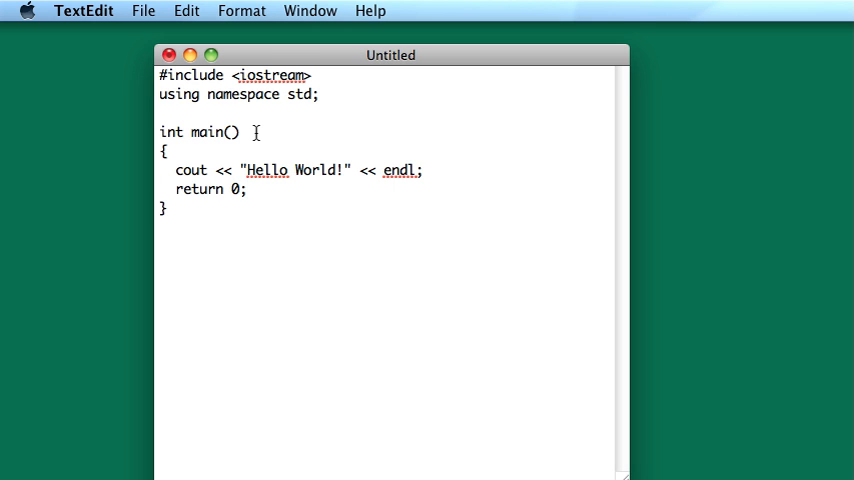
pyautogui.press('cmd+a')
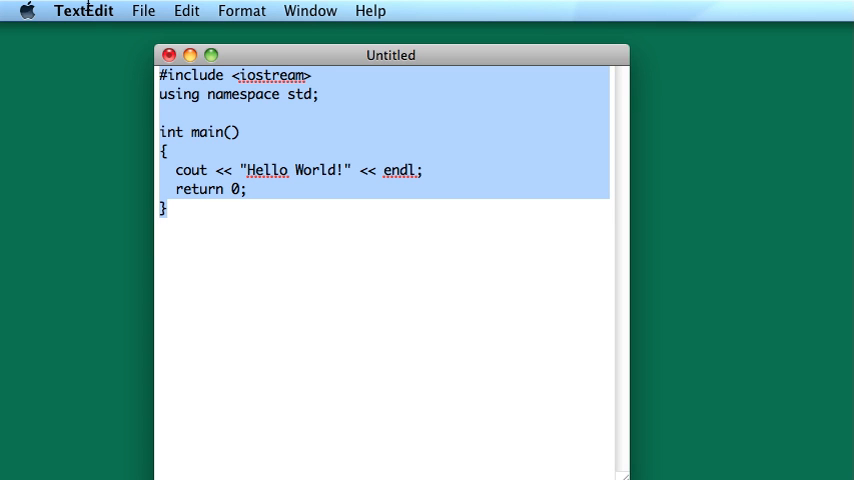
pyautogui.moveTo(85, 47)
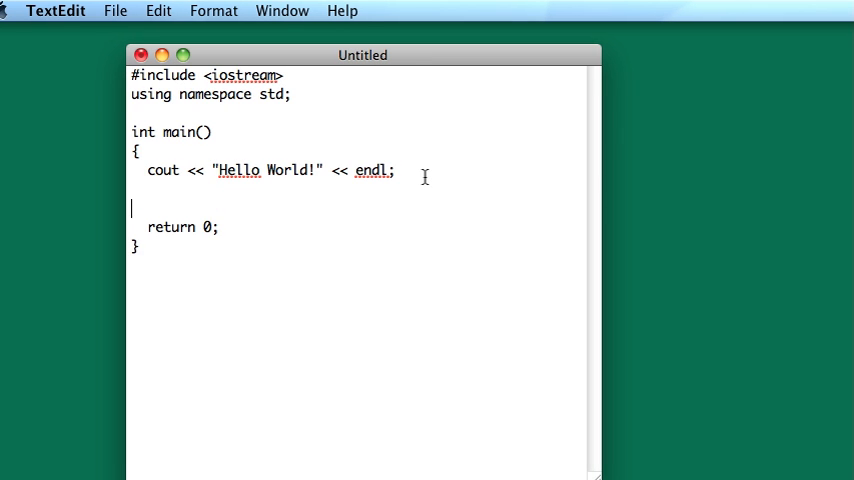
# Add a system("pause"); line, then delete it with the blank line and select all
pyautogui.write('system("')
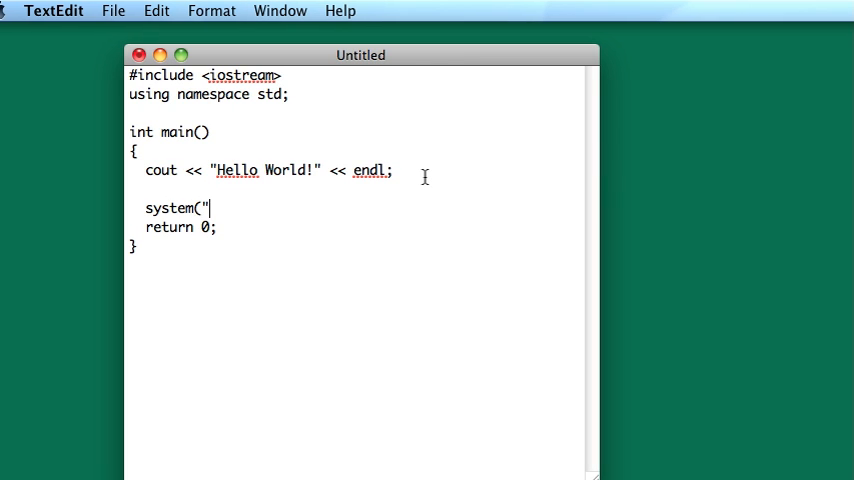
pyautogui.write('pause')
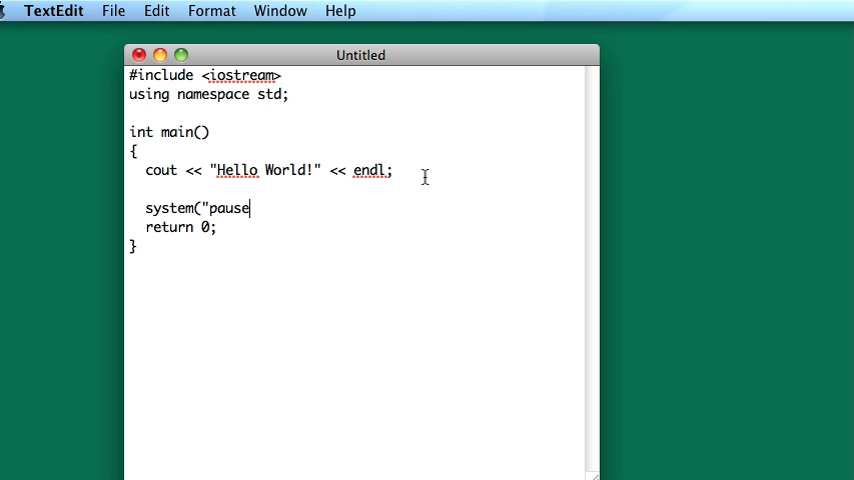
pyautogui.write('");')
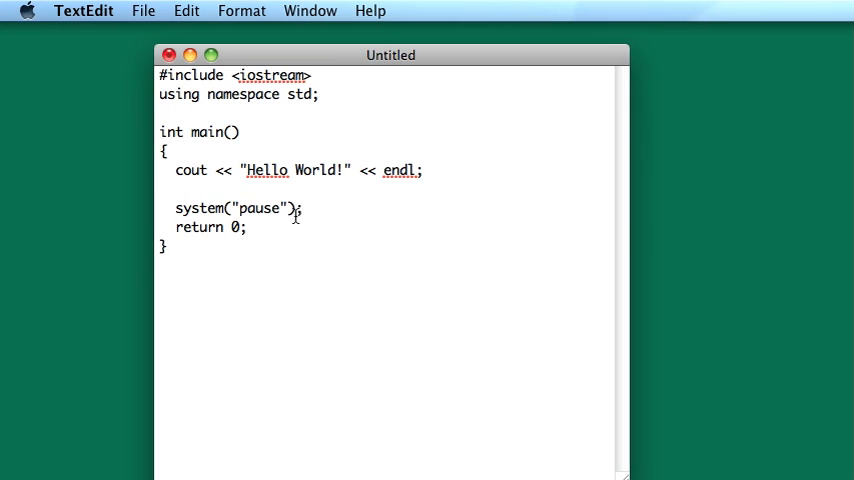
pyautogui.moveTo(176, 190); pyautogui.dragTo(304, 208)
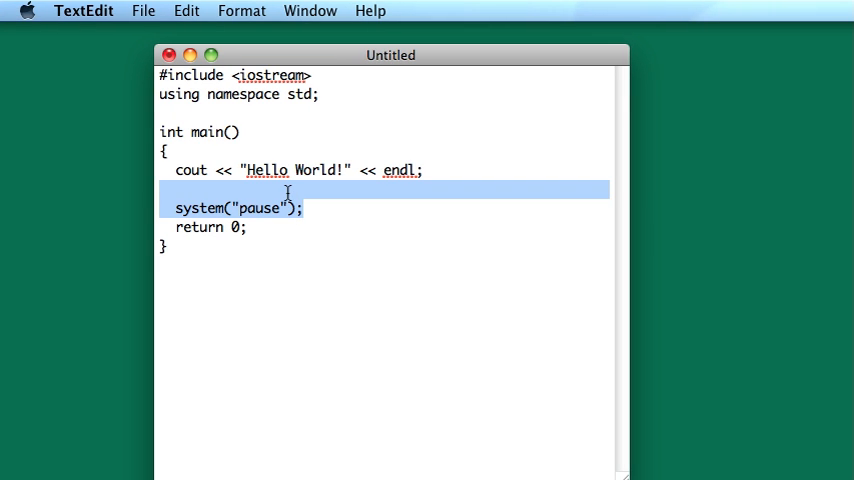
pyautogui.press('Delete')
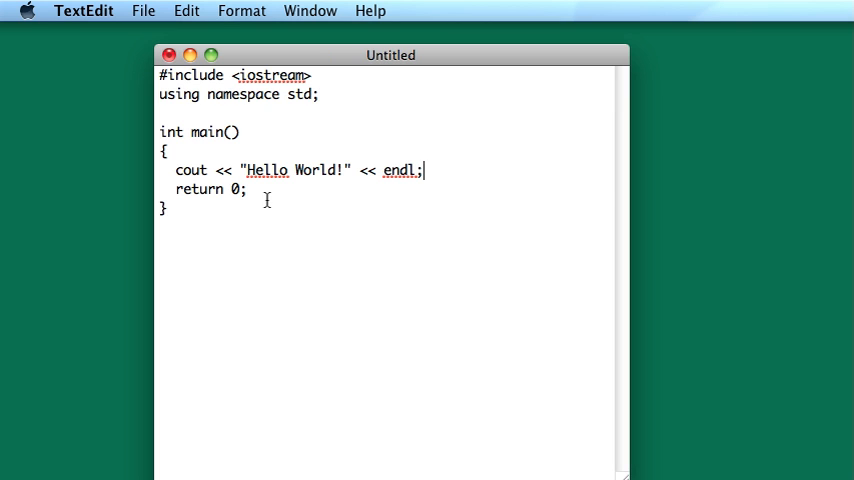
pyautogui.press('cmd+a')
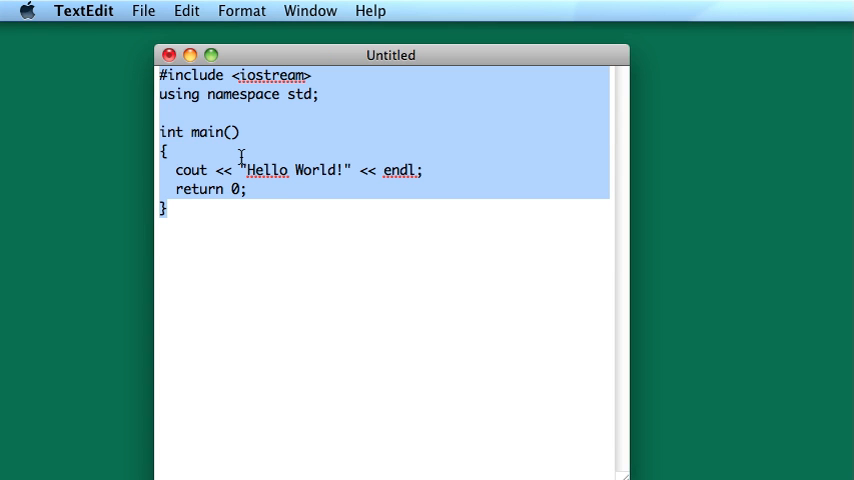
# Save the program as helloworld.cpp on the Desktop
pyautogui.press('cmd+s')
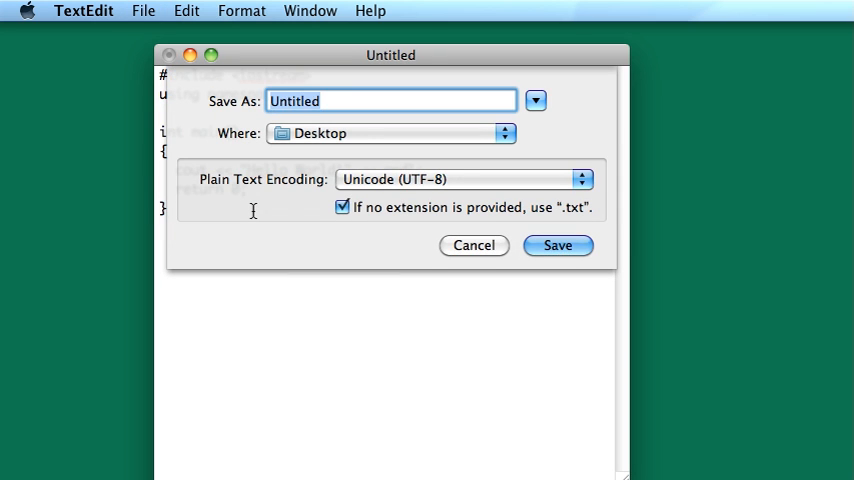
pyautogui.write('helloworld.')
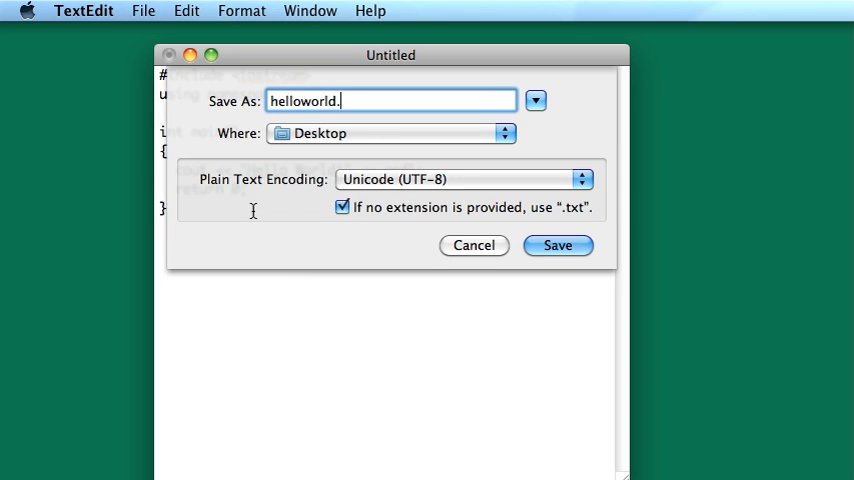
pyautogui.write('cpp')
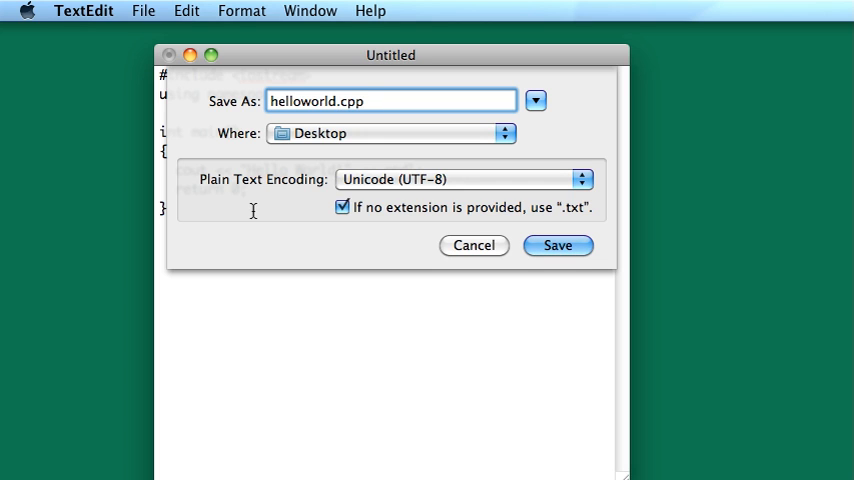
pyautogui.click(392, 101)
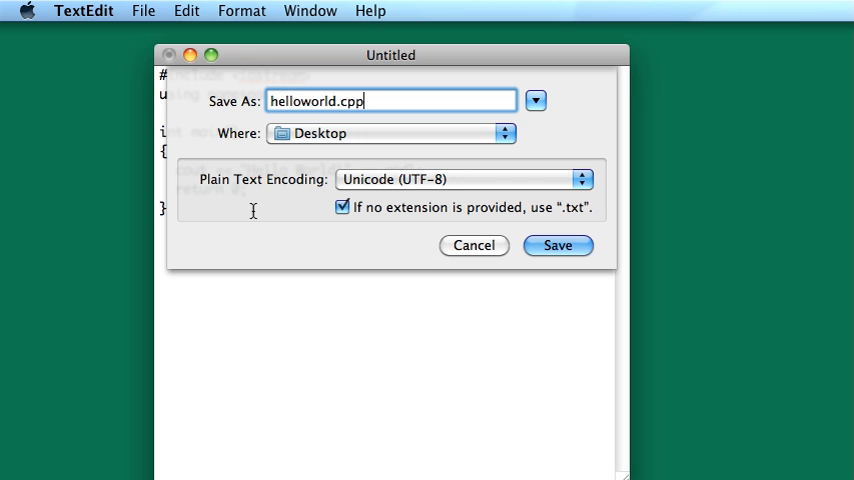
pyautogui.click(557, 245)
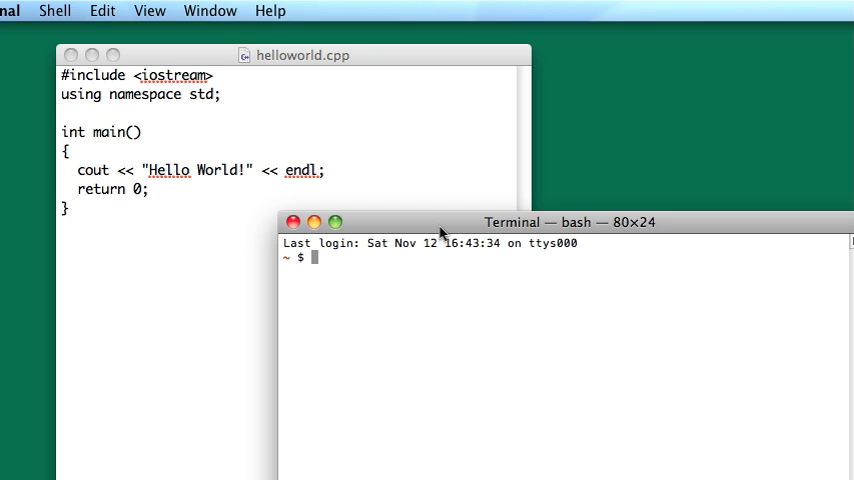
# Move the Terminal shell into the Desktop folder with cd Desktop
pyautogui.write('cd Desktop')
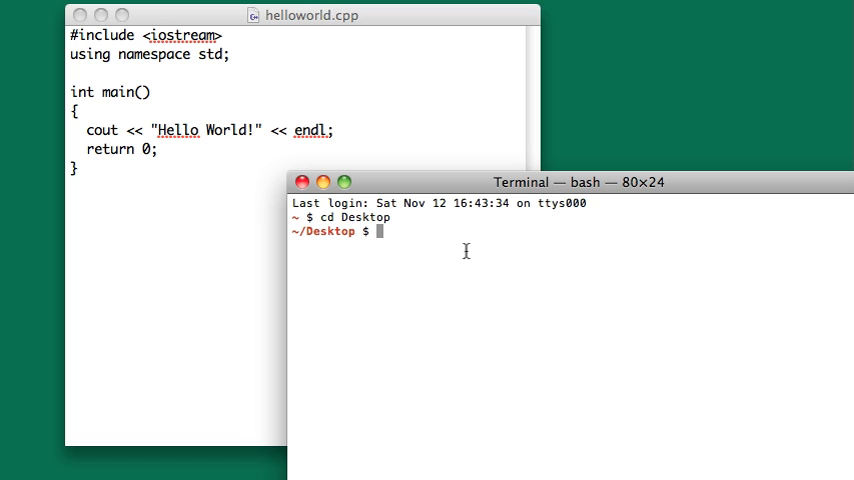
# Compile with g++ -o helloworld helloworld.cpp
pyautogui.write('g++')
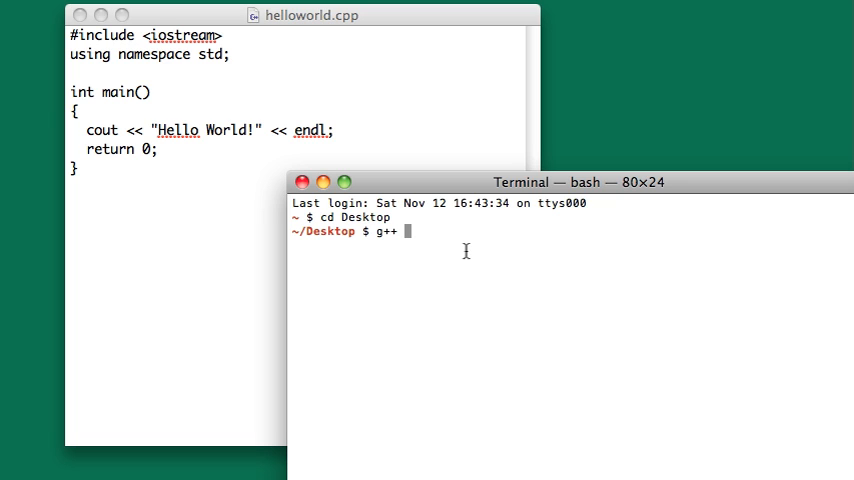
pyautogui.write('-o helloworld')
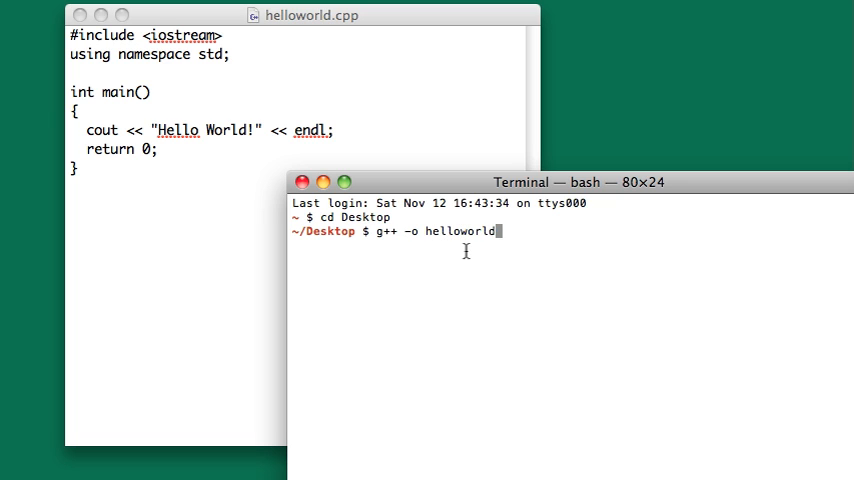
pyautogui.write('hell')
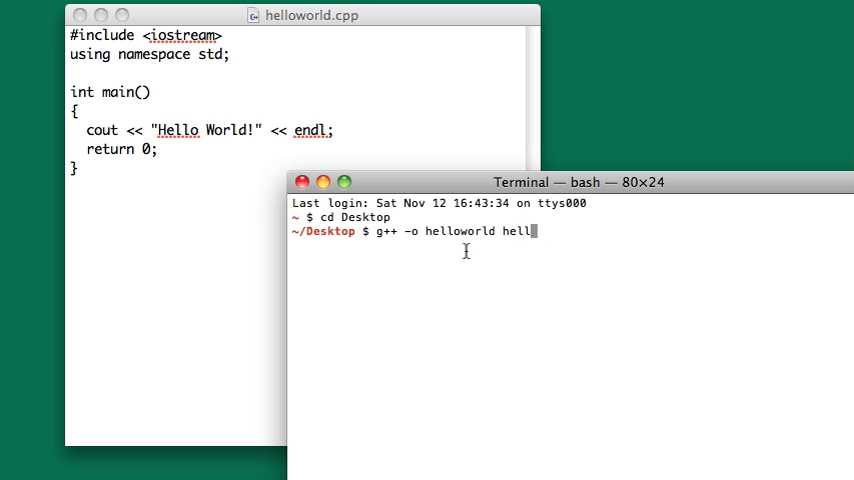
pyautogui.write('oworld.cpp')
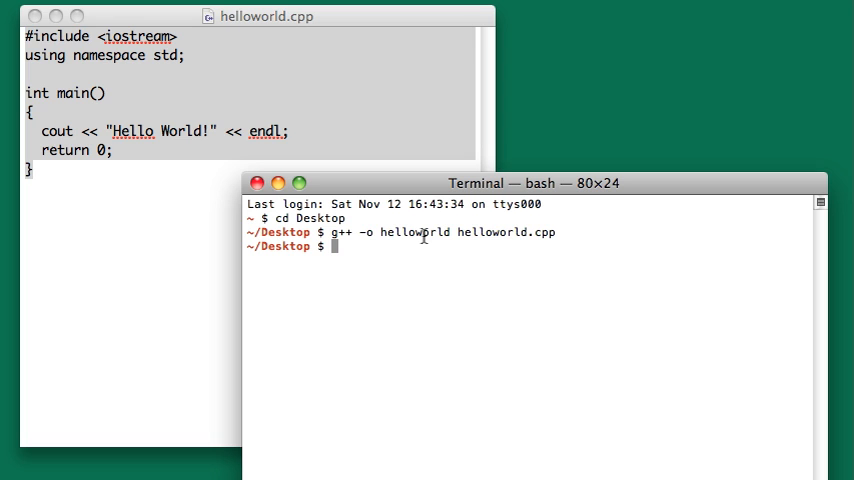
pyautogui.doubleClick(412, 235)
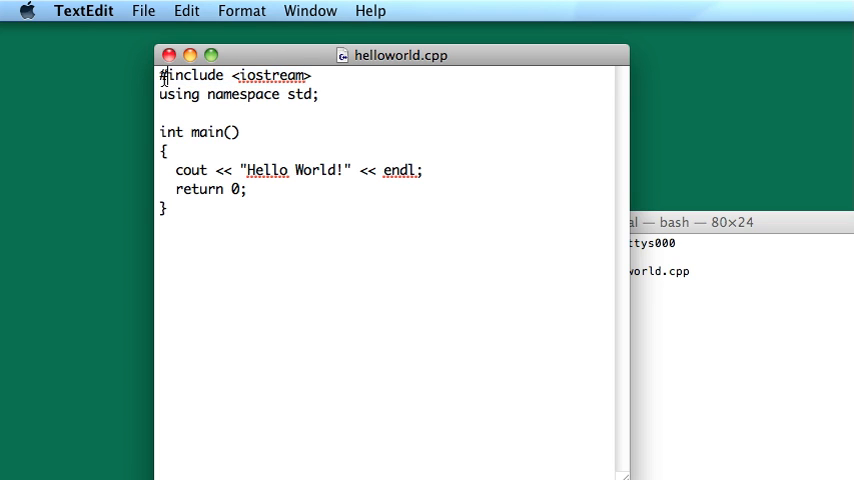
pyautogui.moveTo(332, 85)
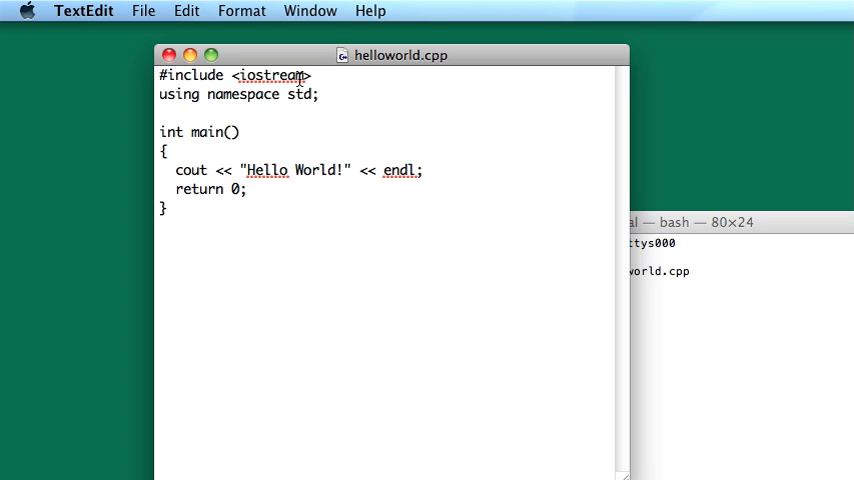
pyautogui.doubleClick(271, 75)
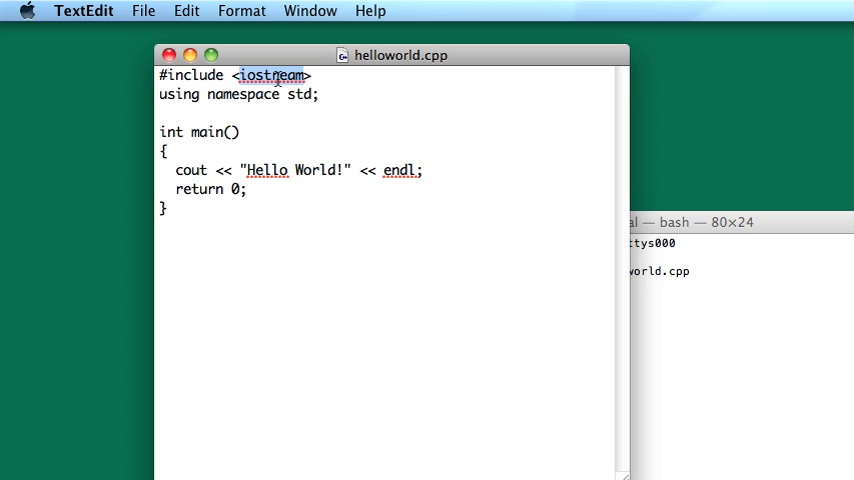
pyautogui.doubleClick(190, 170)
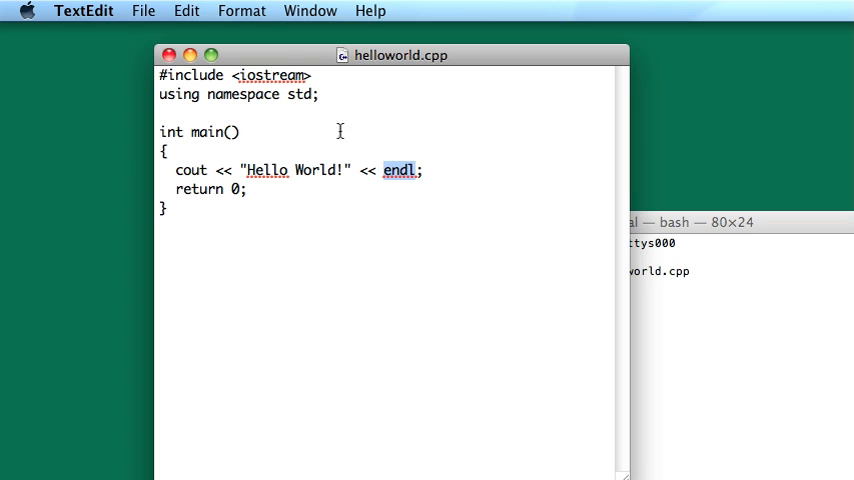
pyautogui.doubleClick(272, 76)
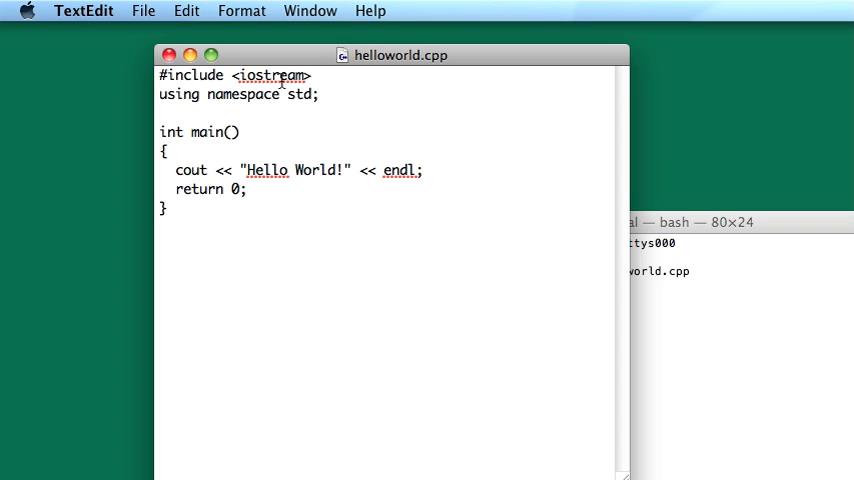
pyautogui.click(317, 75)
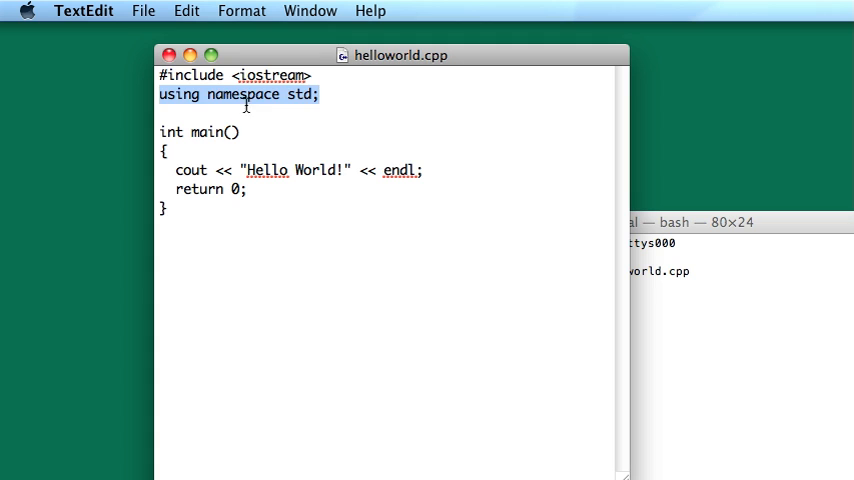
# Add the std:: prefix to cout in the output line
pyautogui.doubleClick(190, 170)
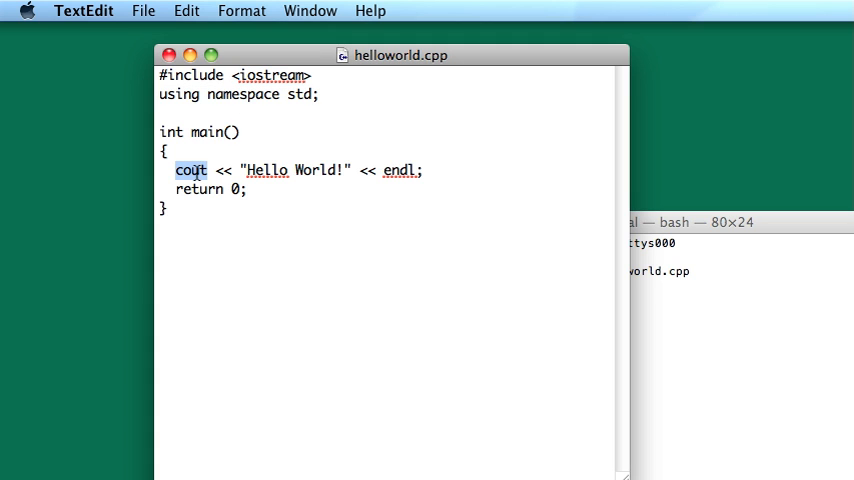
pyautogui.doubleClick(399, 170)
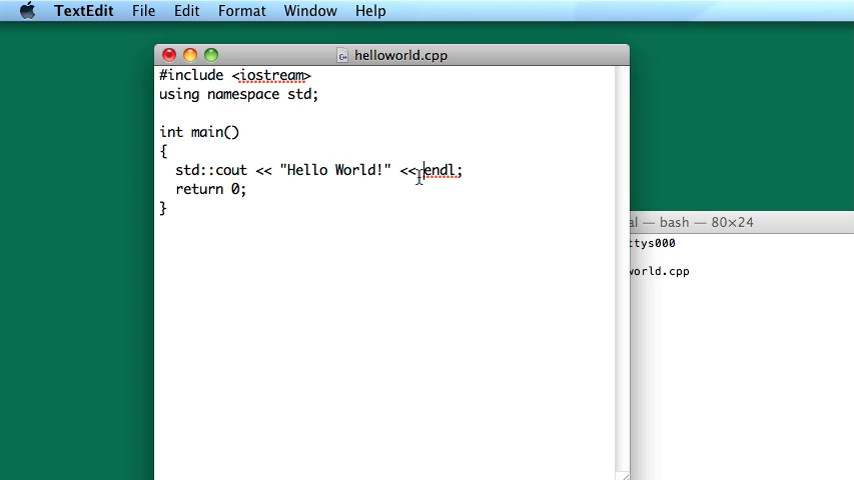
pyautogui.write('std::')
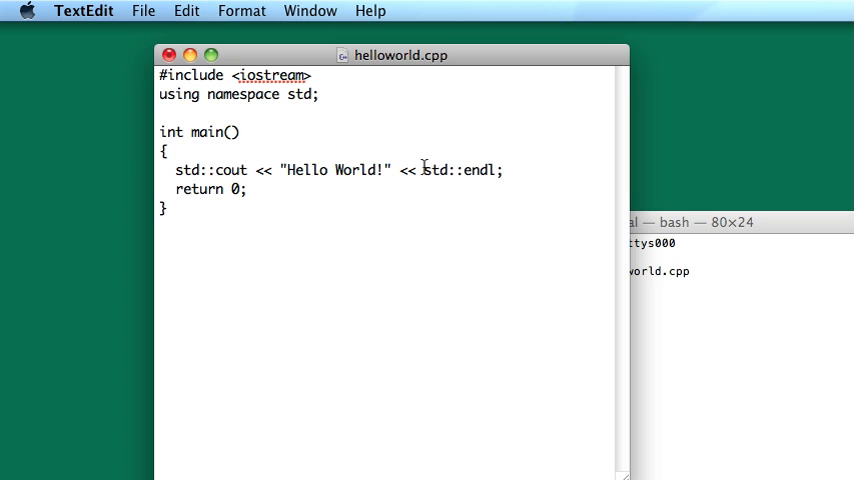
pyautogui.moveTo(304, 128)
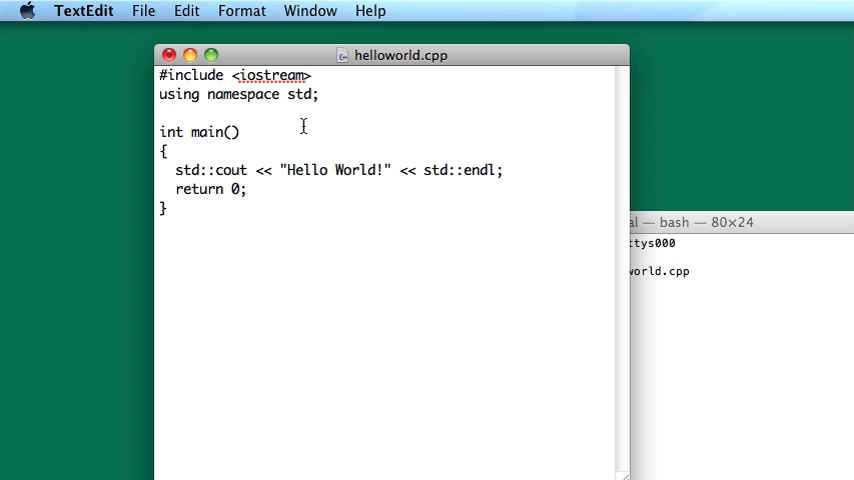
pyautogui.doubleClick(272, 75)
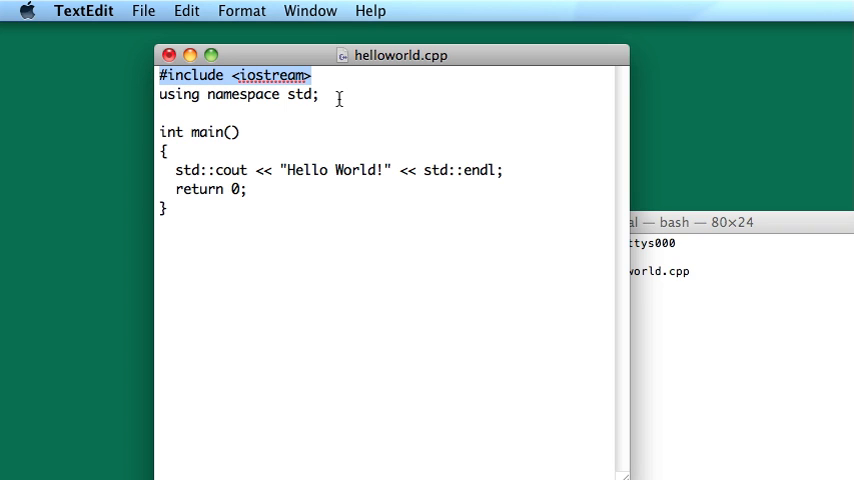
pyautogui.moveTo(322, 105)
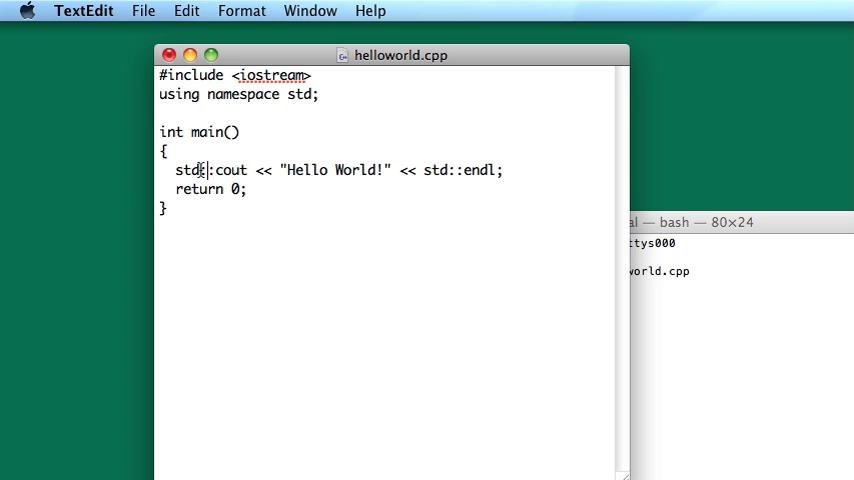
# Delete the using namespace std; line and begin retyping it
pyautogui.doubleClick(189, 170)
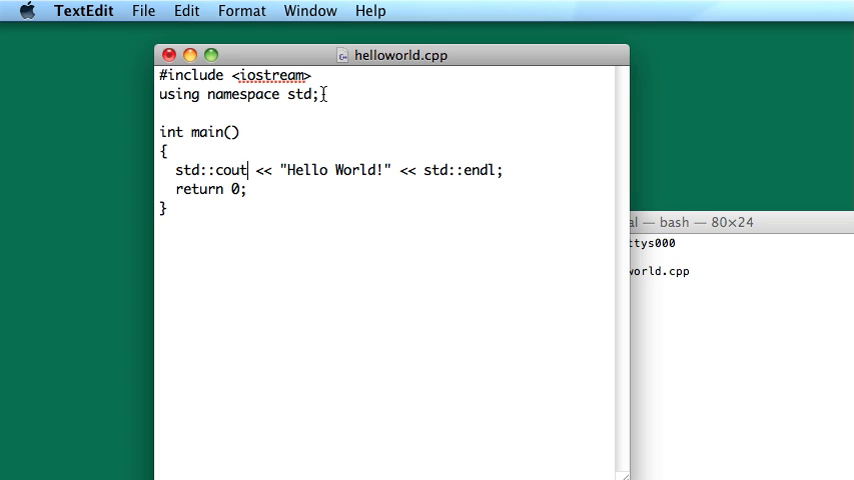
pyautogui.tripleClick(237, 94)
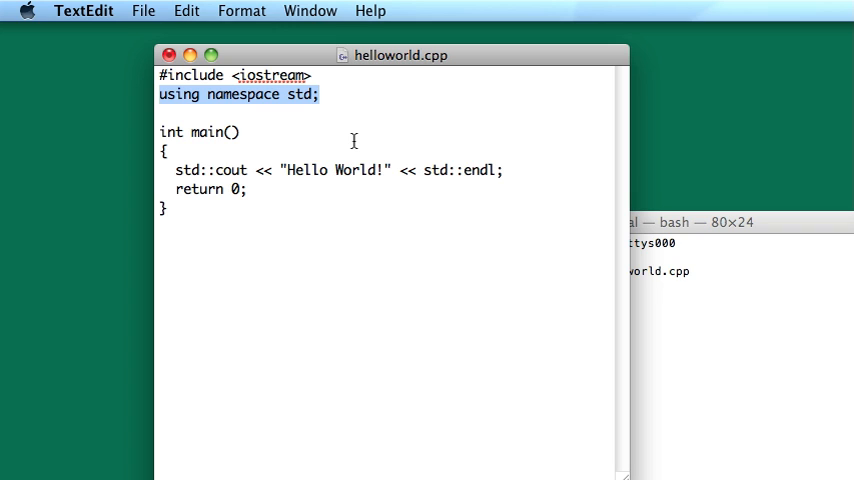
pyautogui.moveTo(211, 168)
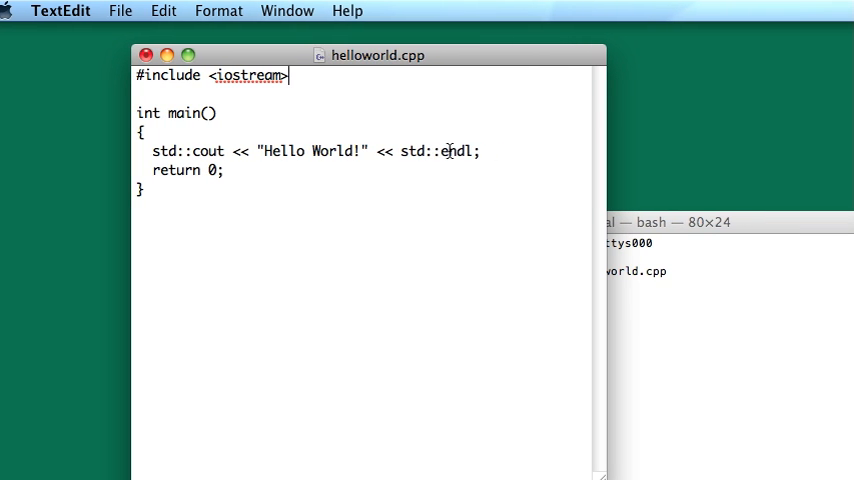
pyautogui.write('using namespace std;')
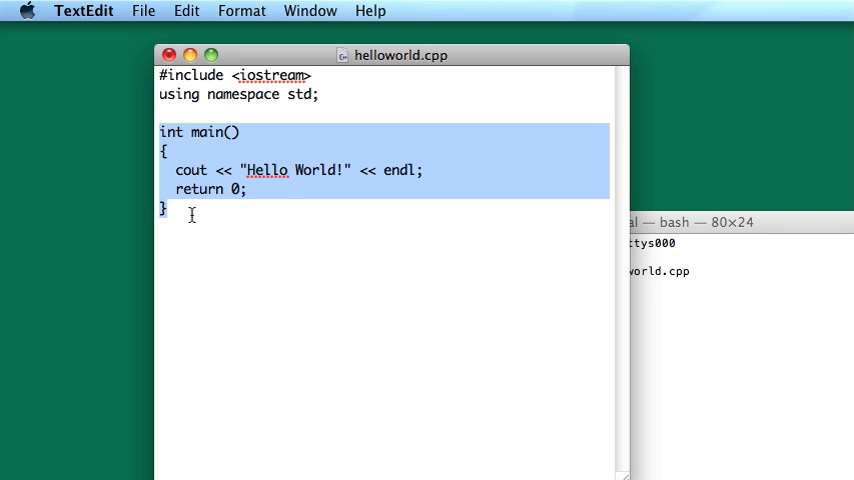
# Highlight main's braced body and the word int while explaining, then deselect
pyautogui.doubleClick(207, 132)
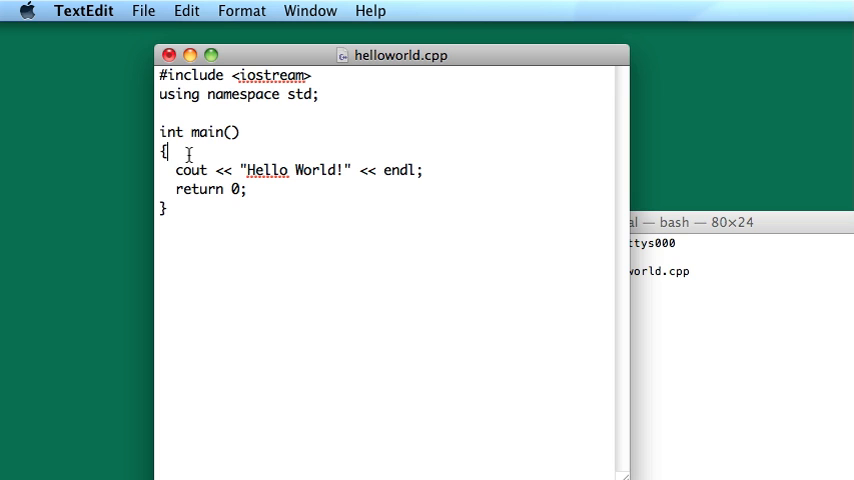
pyautogui.doubleClick(207, 131)
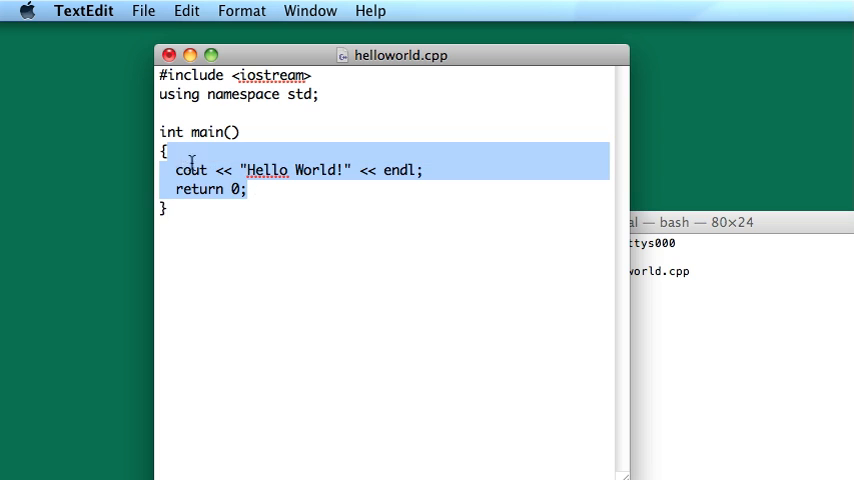
pyautogui.click(162, 208)
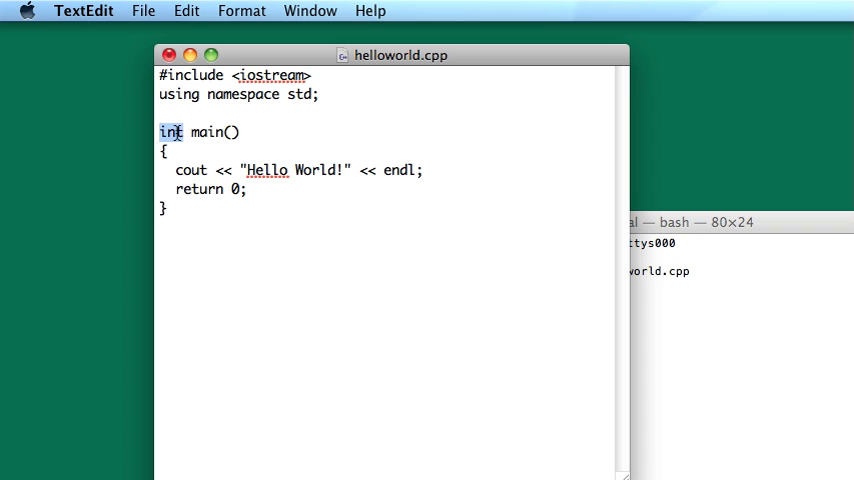
pyautogui.click(232, 131)
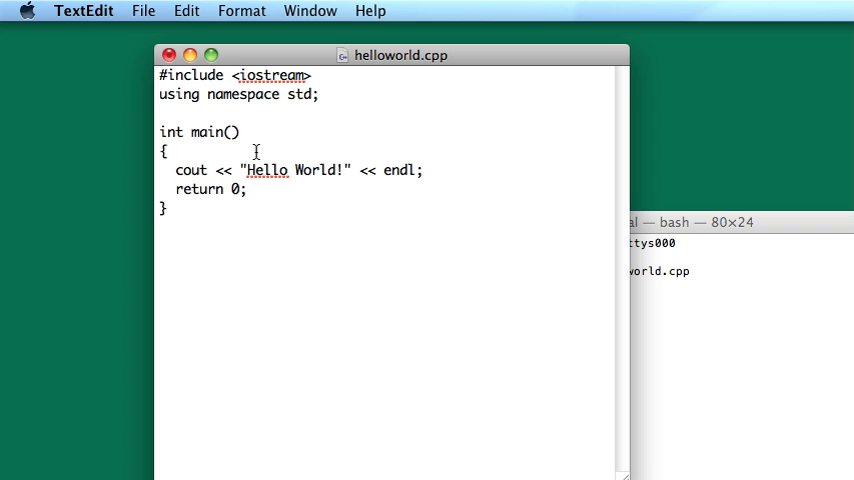
pyautogui.click(240, 131)
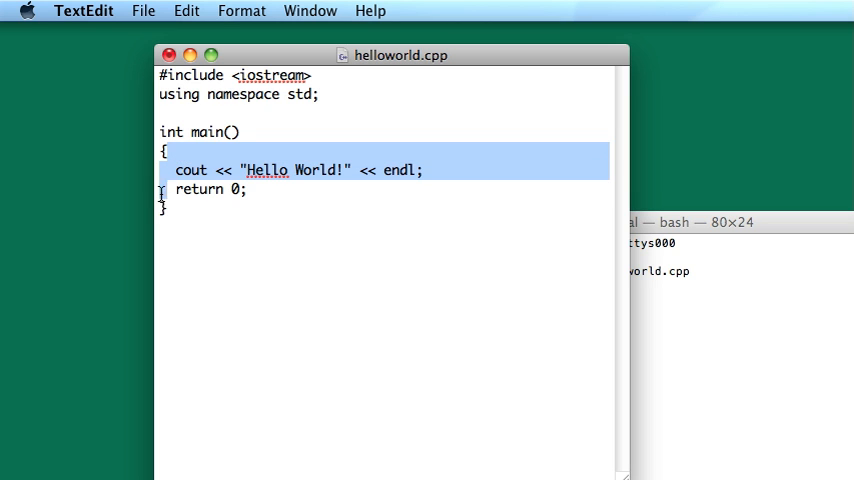
pyautogui.click(165, 207)
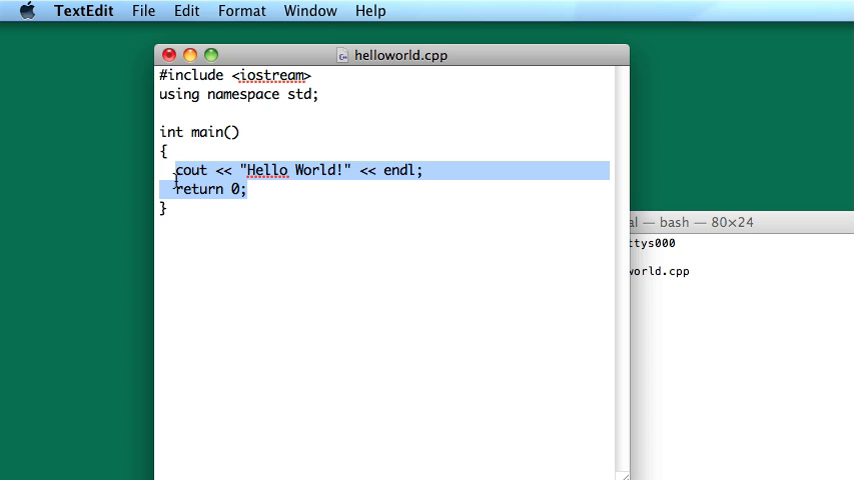
pyautogui.click(348, 170)
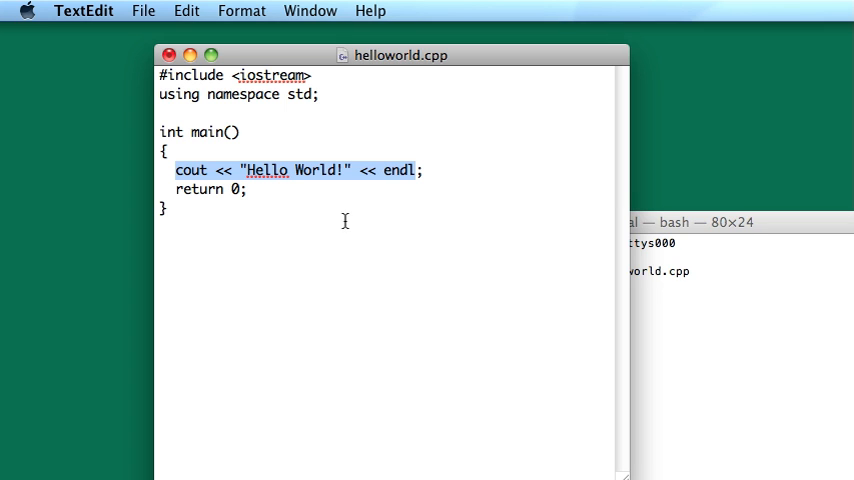
pyautogui.doubleClick(190, 170)
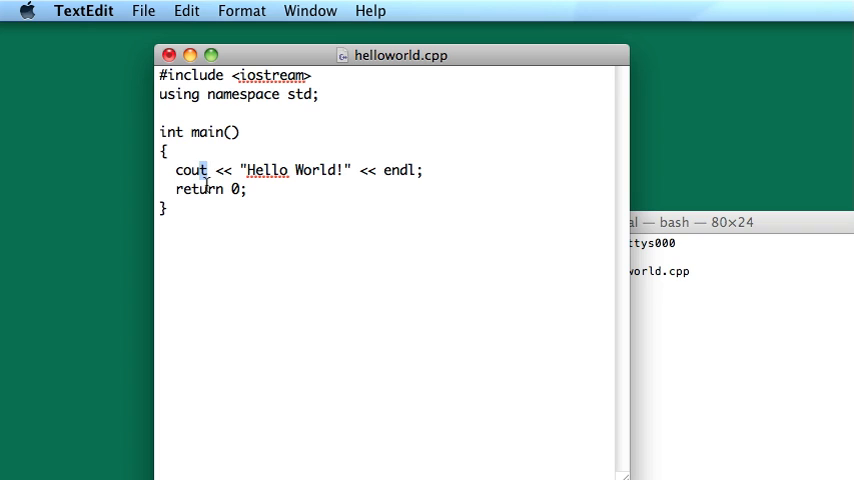
pyautogui.doubleClick(190, 170)
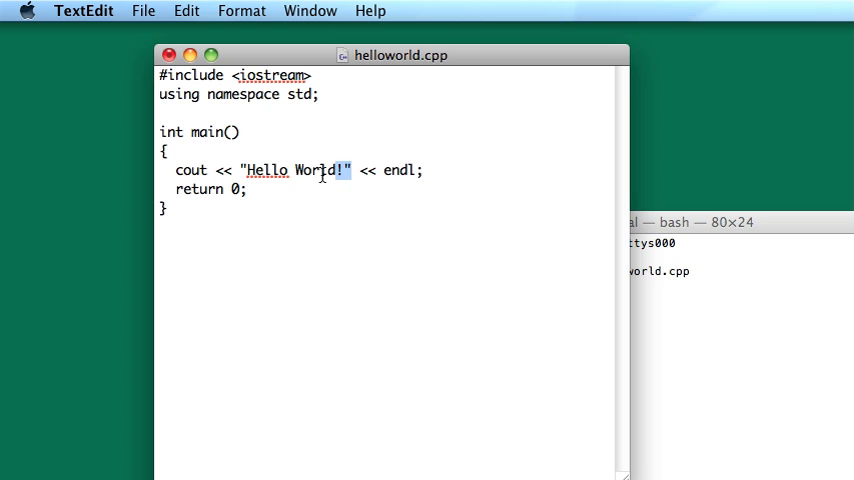
pyautogui.doubleClick(295, 170)
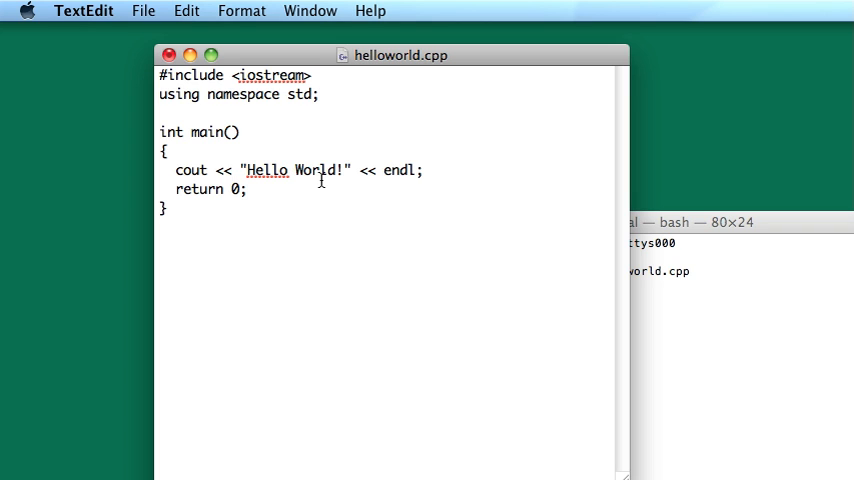
pyautogui.click(230, 170)
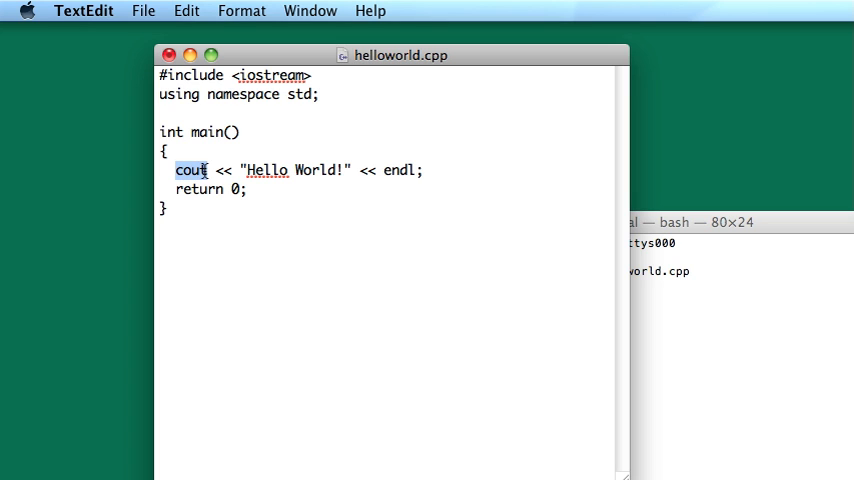
pyautogui.doubleClick(398, 170)
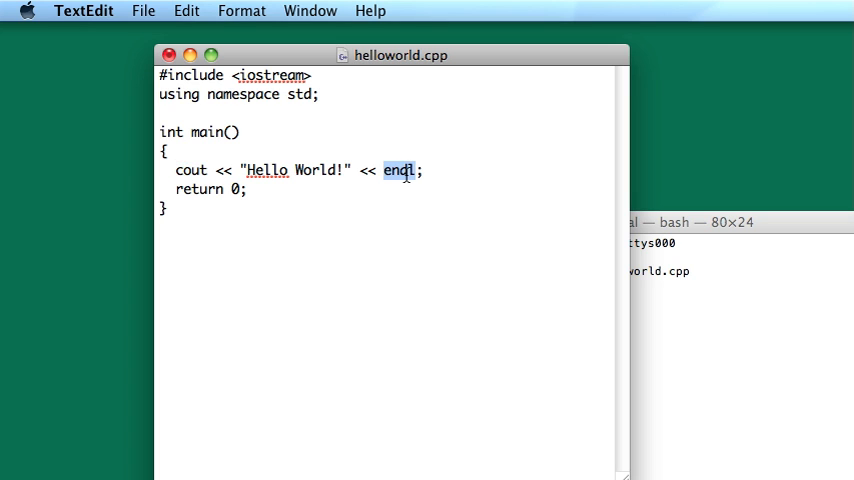
pyautogui.doubleClick(191, 170)
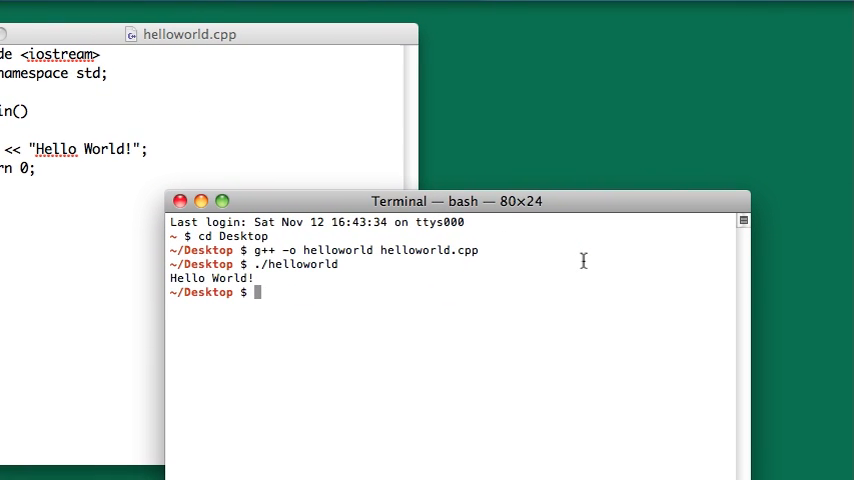
# Rebuild and run helloworld without endl, then restore << endl and run again
pyautogui.write('g++ -o helloworld helloworld.cpp')
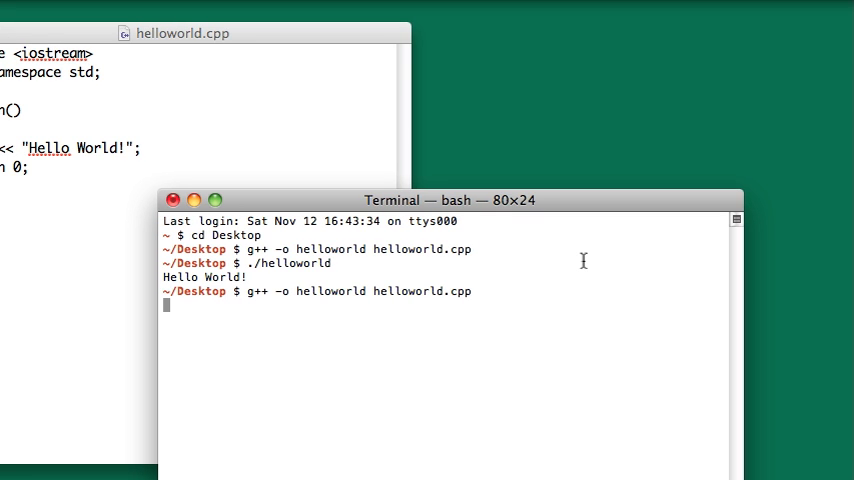
pyautogui.write('./hello')
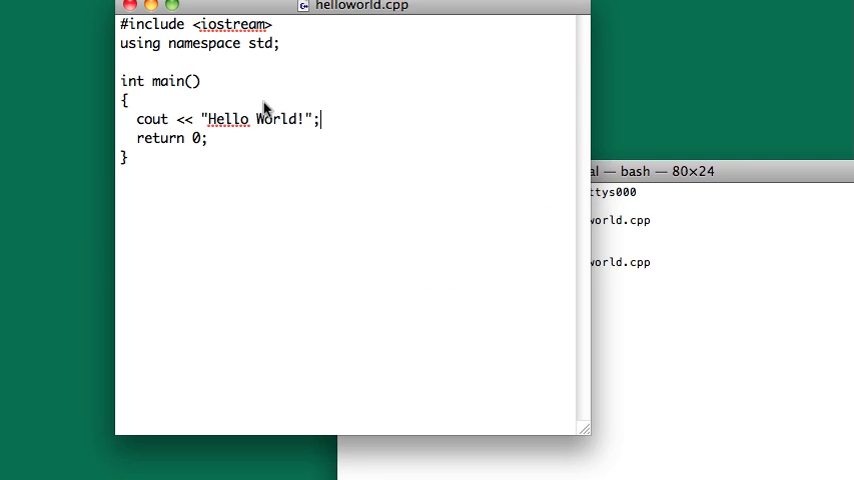
pyautogui.write('<< endl')
pyautogui.write('./h')
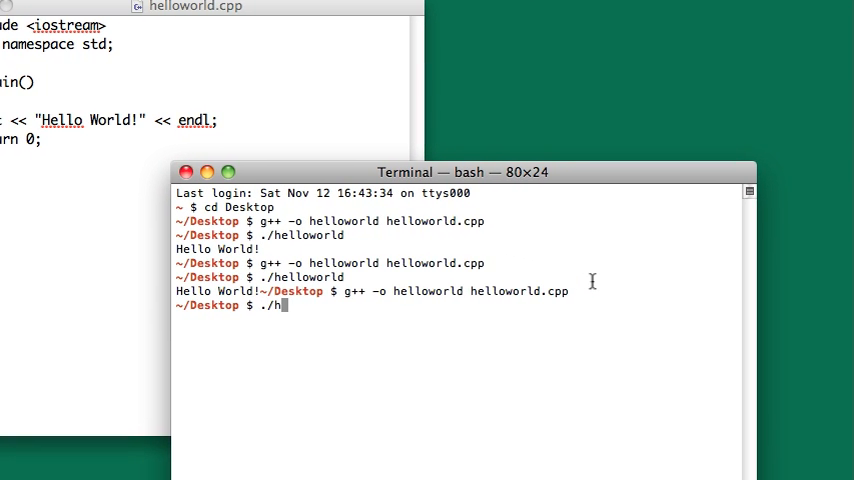
pyautogui.press('Return')
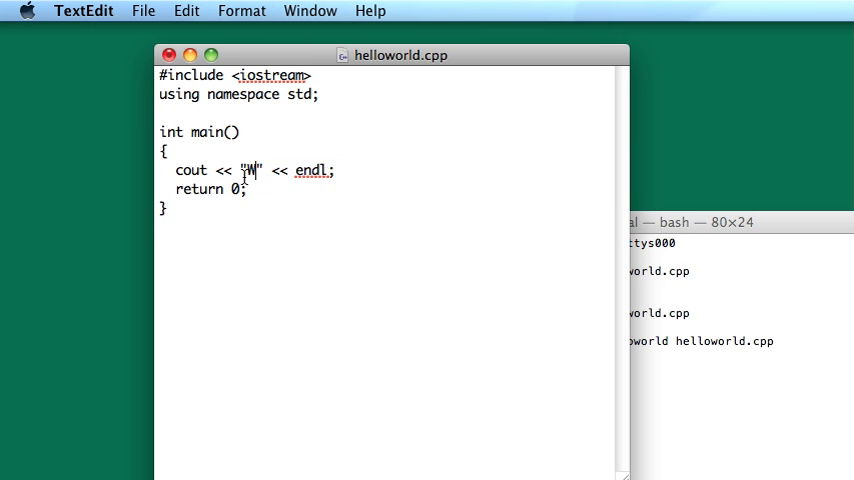
# Change the message to "Welcome to C++" and add a line printing "This is a program."
pyautogui.write('elcome to C++')
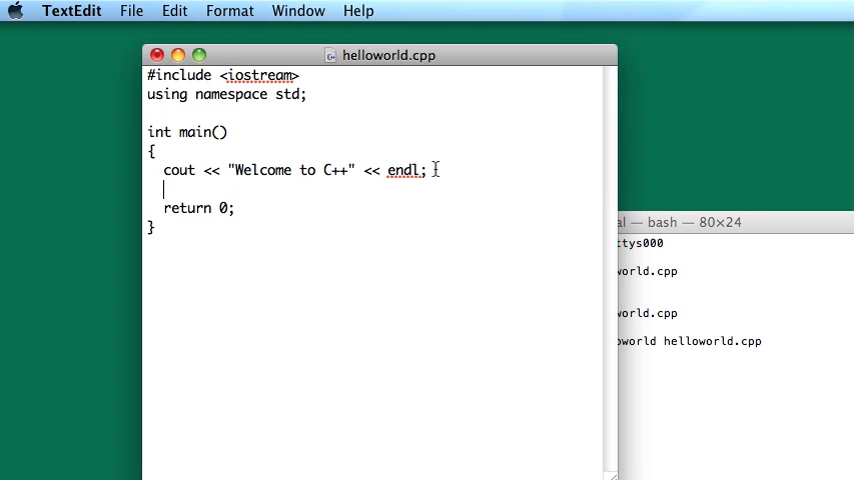
pyautogui.write('cout << "')
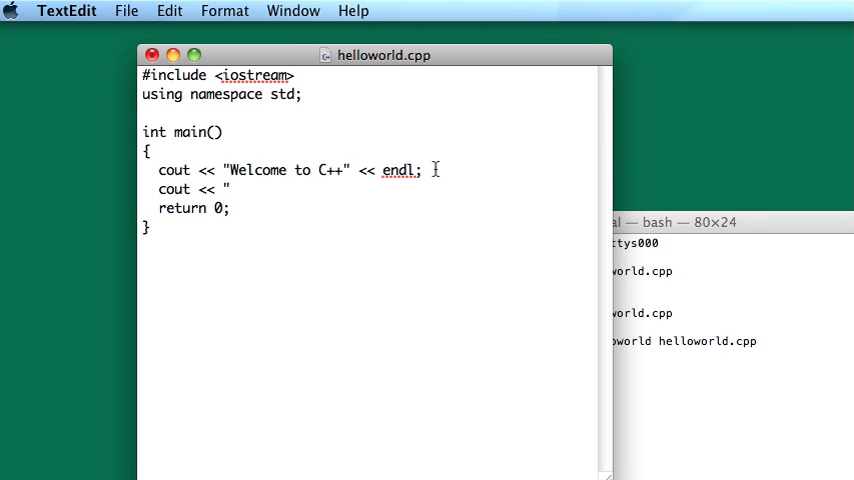
pyautogui.write('This is a')
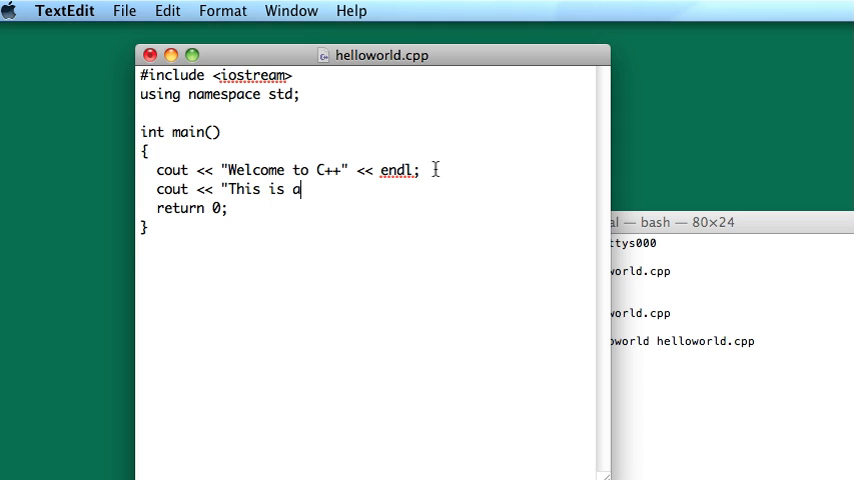
pyautogui.write('program." << endl;')
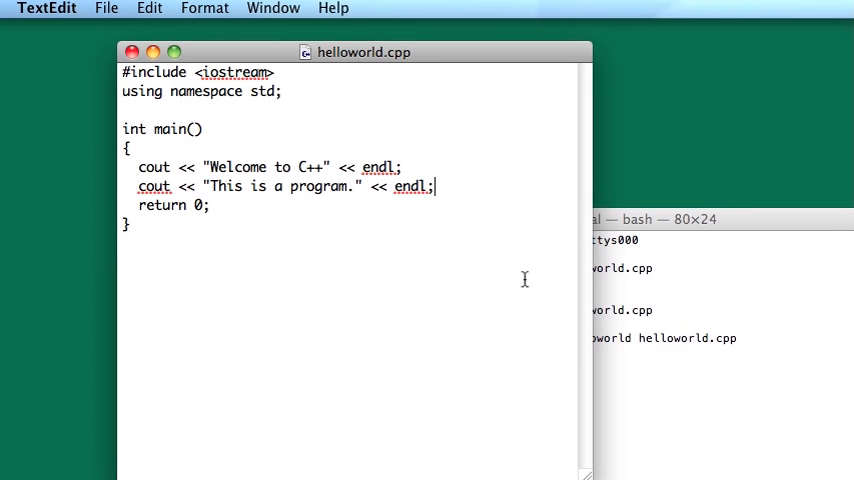
pyautogui.doubleClick(389, 189)
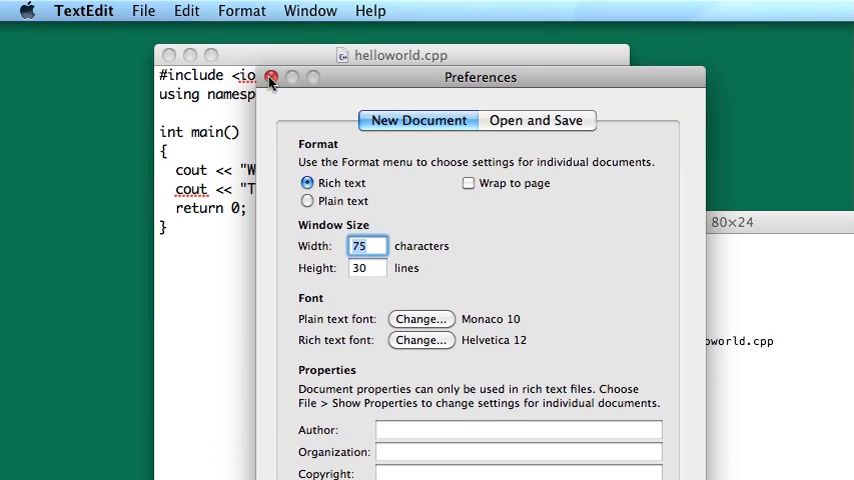
# Close the TextEdit Preferences window
pyautogui.click(272, 78)
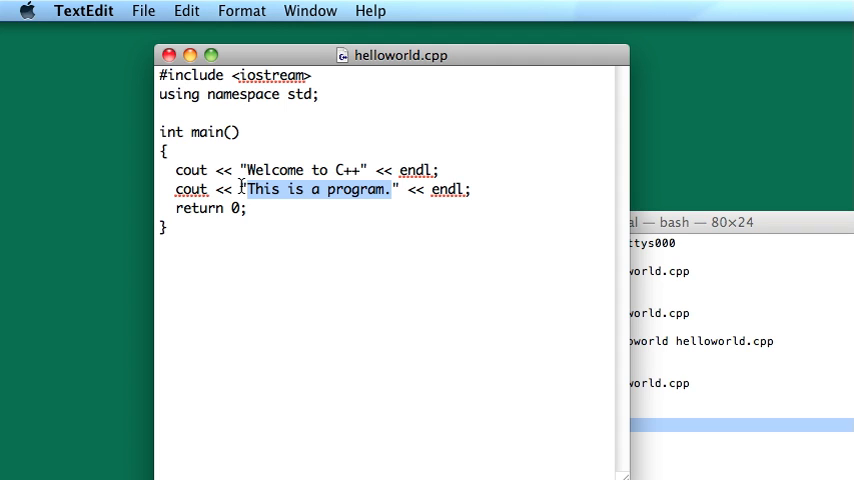
pyautogui.click(300, 189)
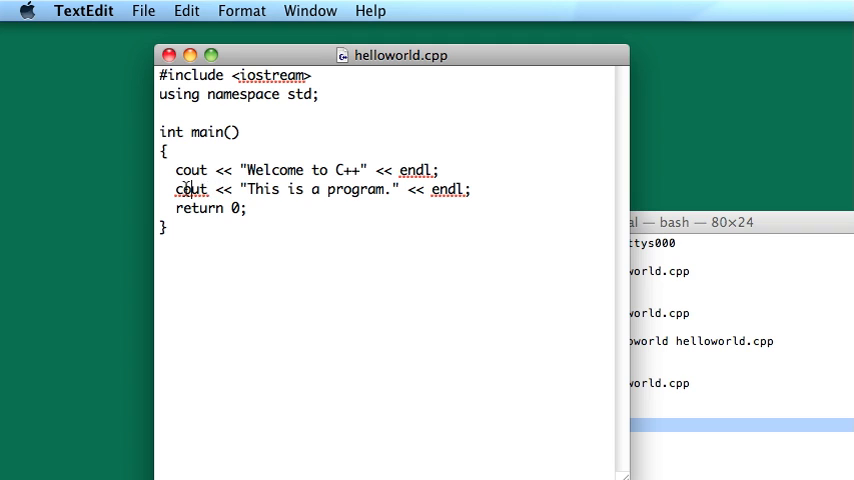
pyautogui.doubleClick(190, 189)
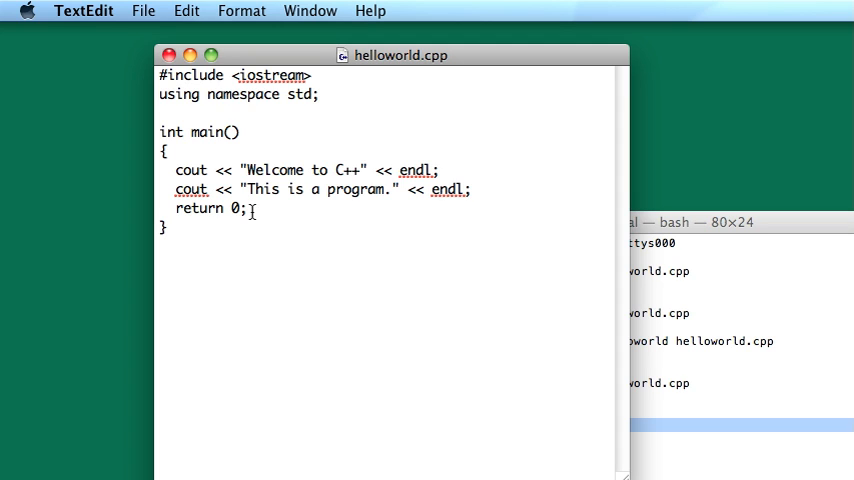
pyautogui.doubleClick(235, 208)
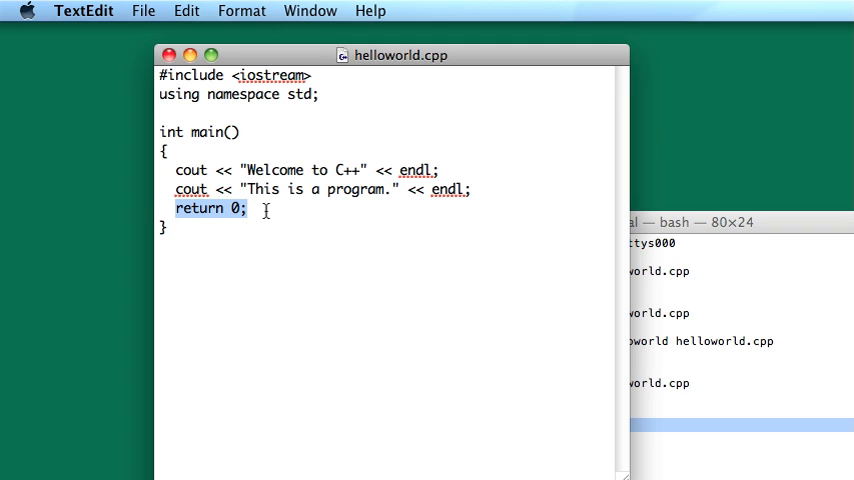
pyautogui.click(260, 209)
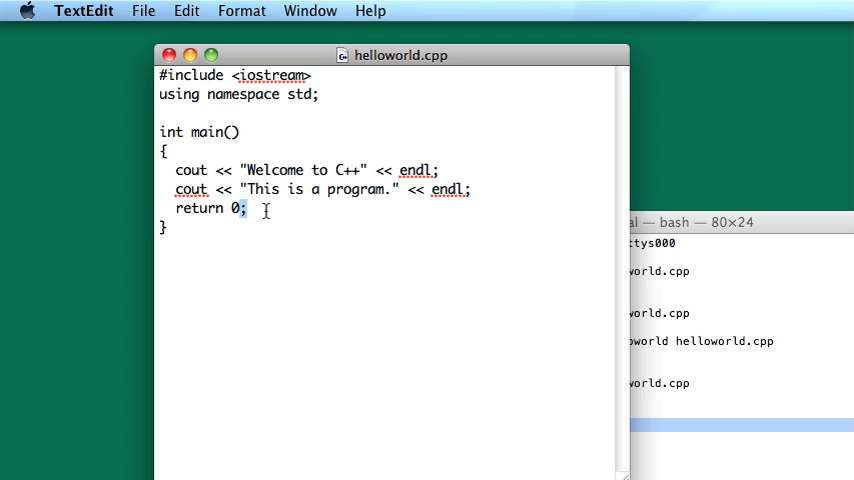